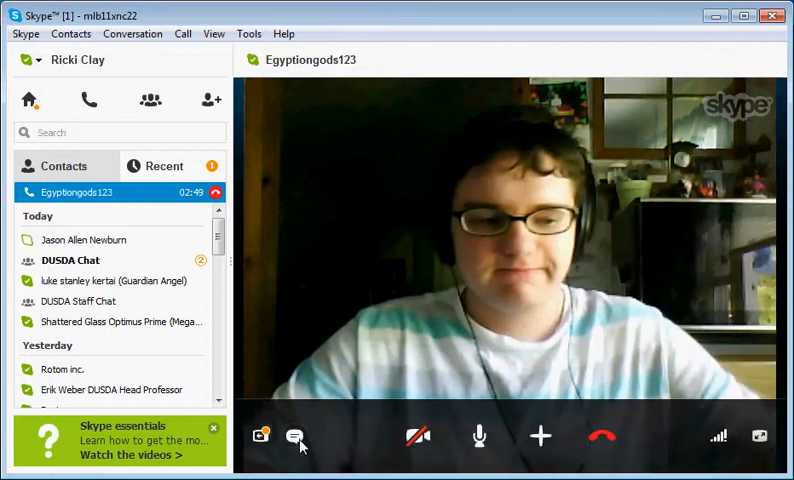
Open the chat panel beside the Egyptiongods123 video call to show the Kingdom Hearts nuzlocke rules
{"action": "left_click", "coordinate": [299, 440]}
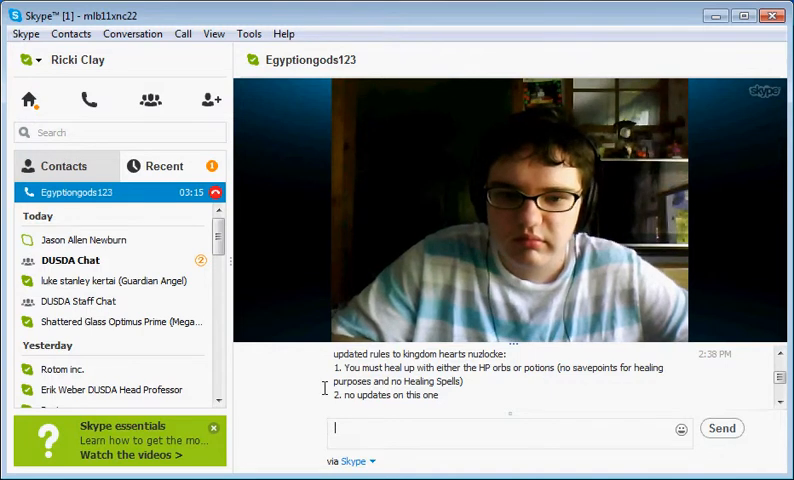
{"action": "mouse_move", "coordinate": [379, 414]}
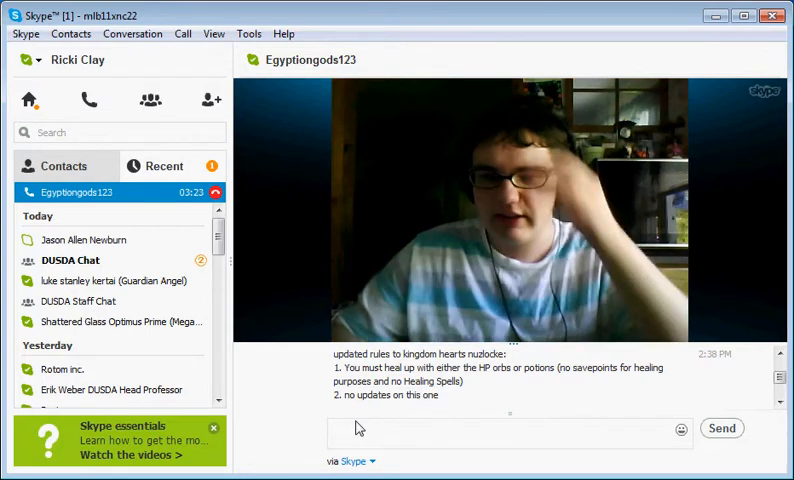
{"action": "mouse_move", "coordinate": [387, 426]}
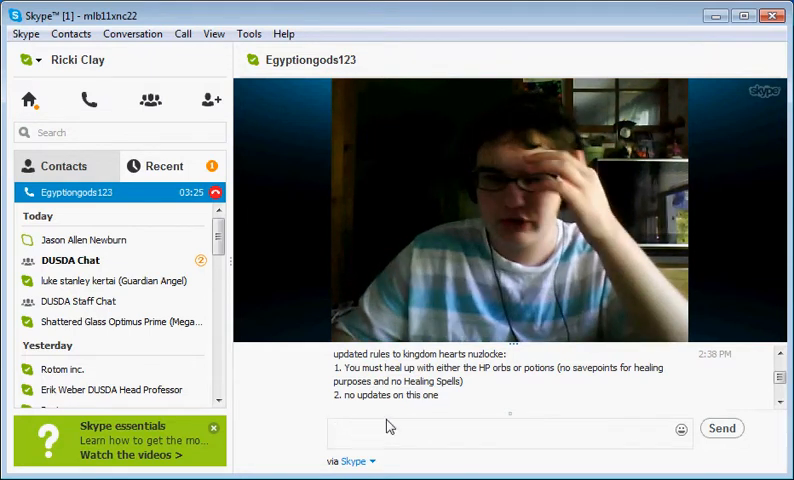
{"action": "mouse_move", "coordinate": [547, 410]}
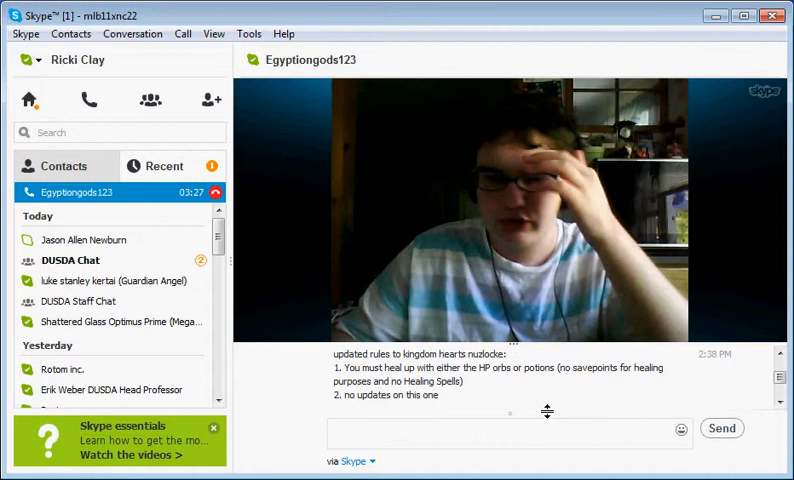